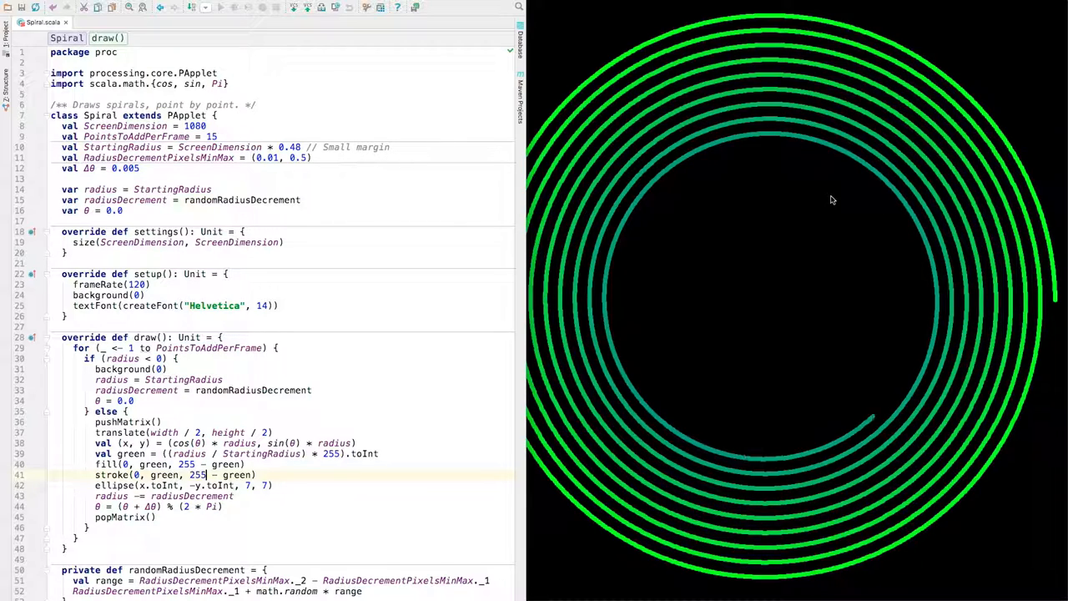
{"action": "mouse_move", "coordinate": [754, 212]}
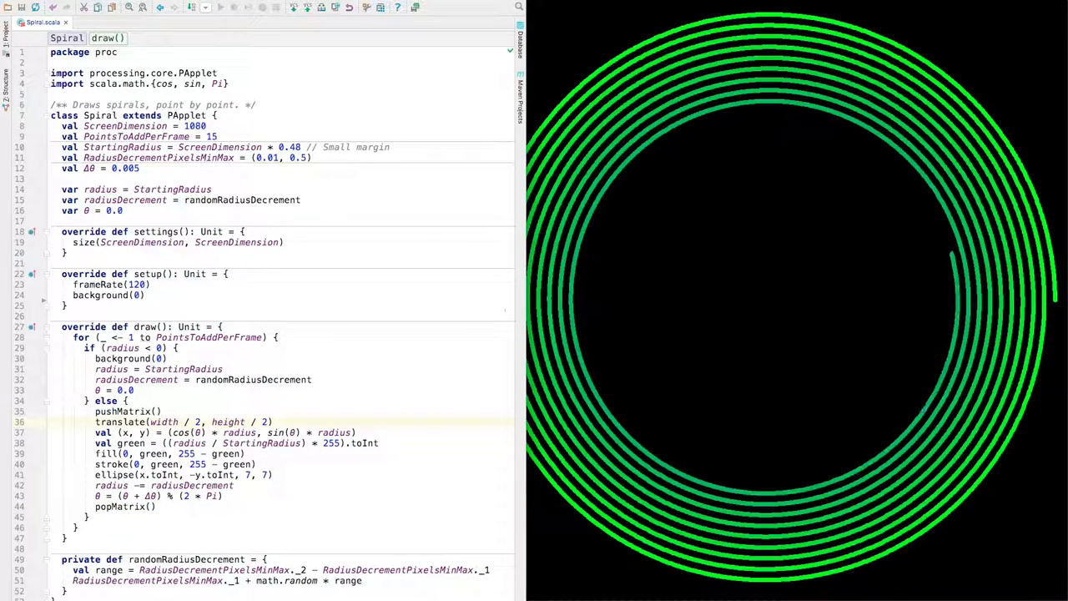
{"action": "left_click", "coordinate": [150, 421]}
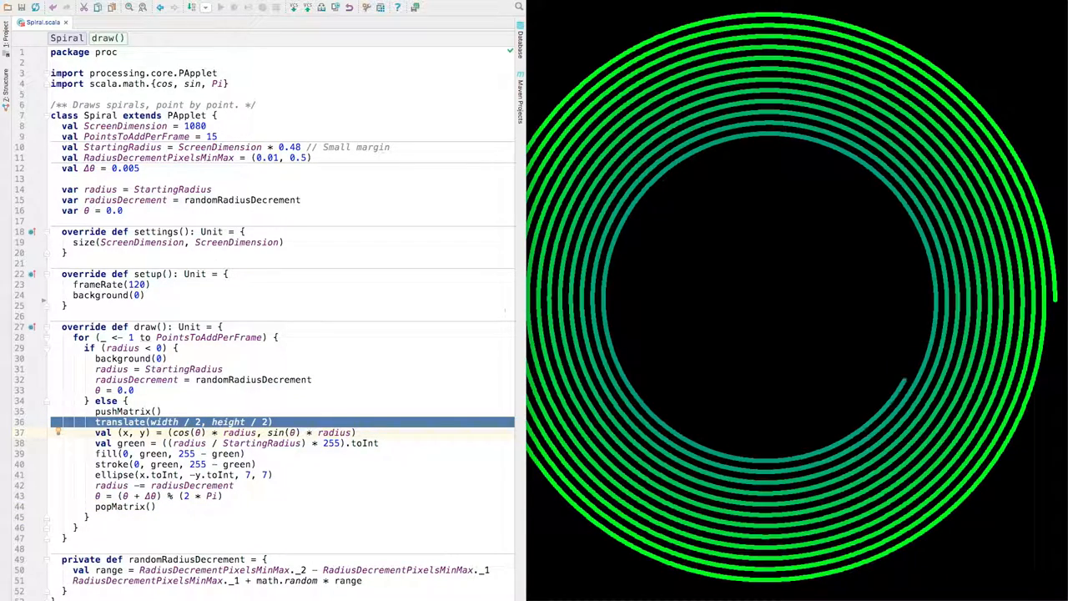